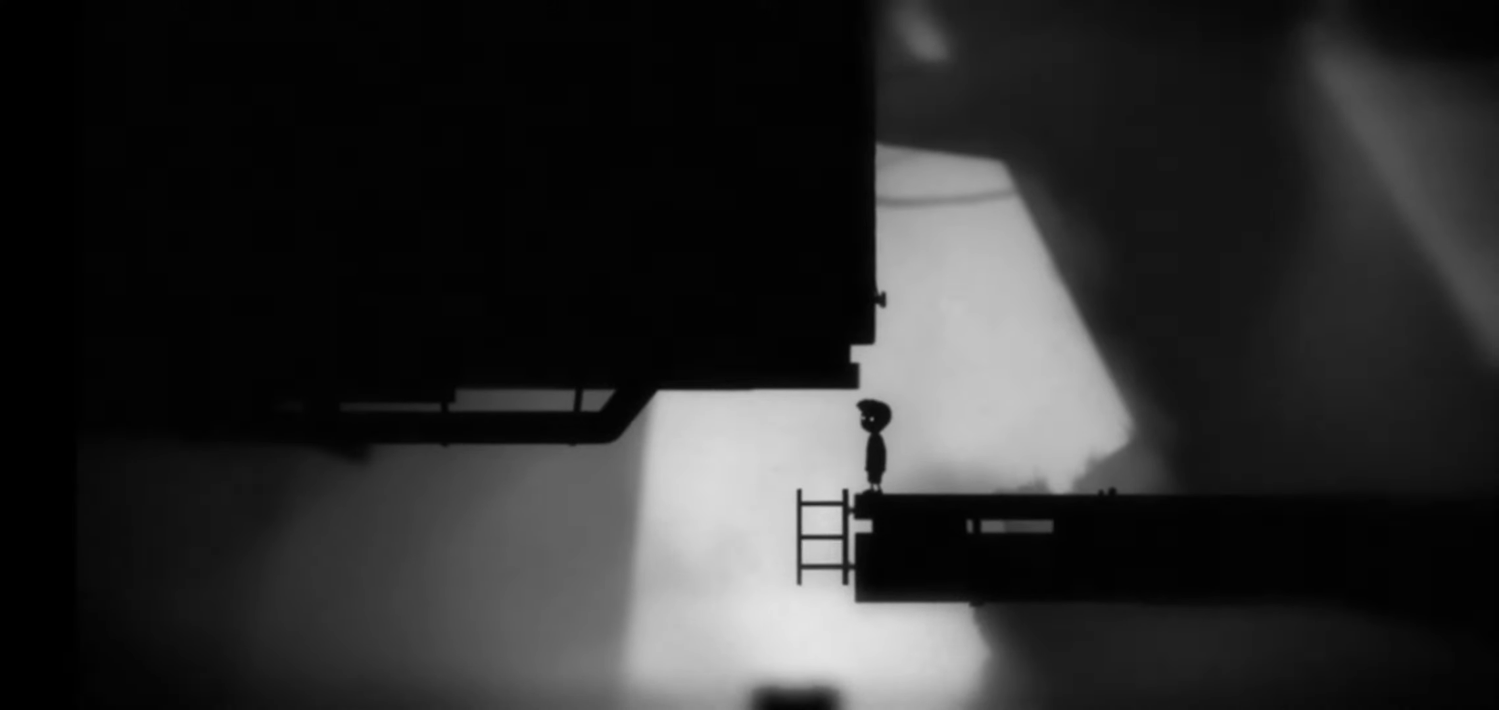
# Step: Run the boy right along the platform beside the ladder to reach the box
pyautogui.press('Right')
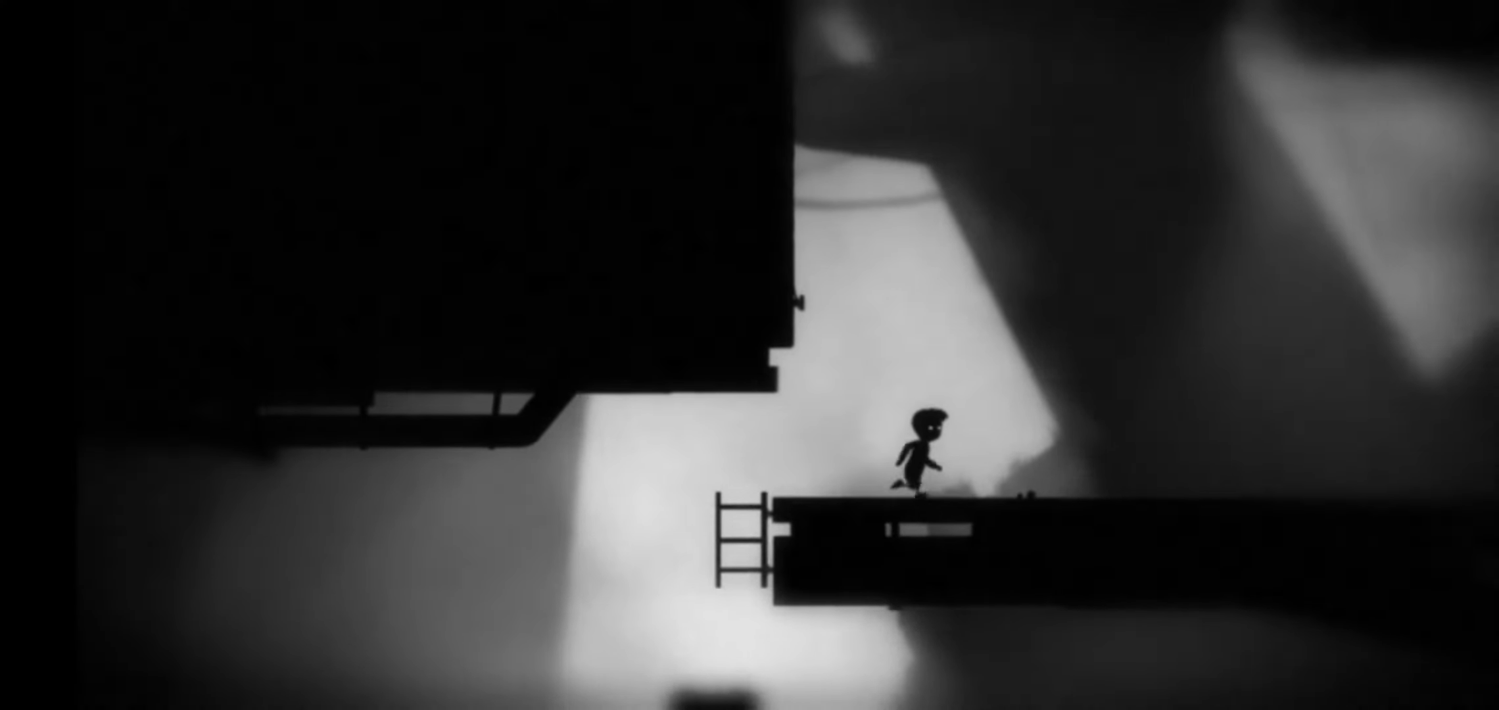
pyautogui.press('Right')
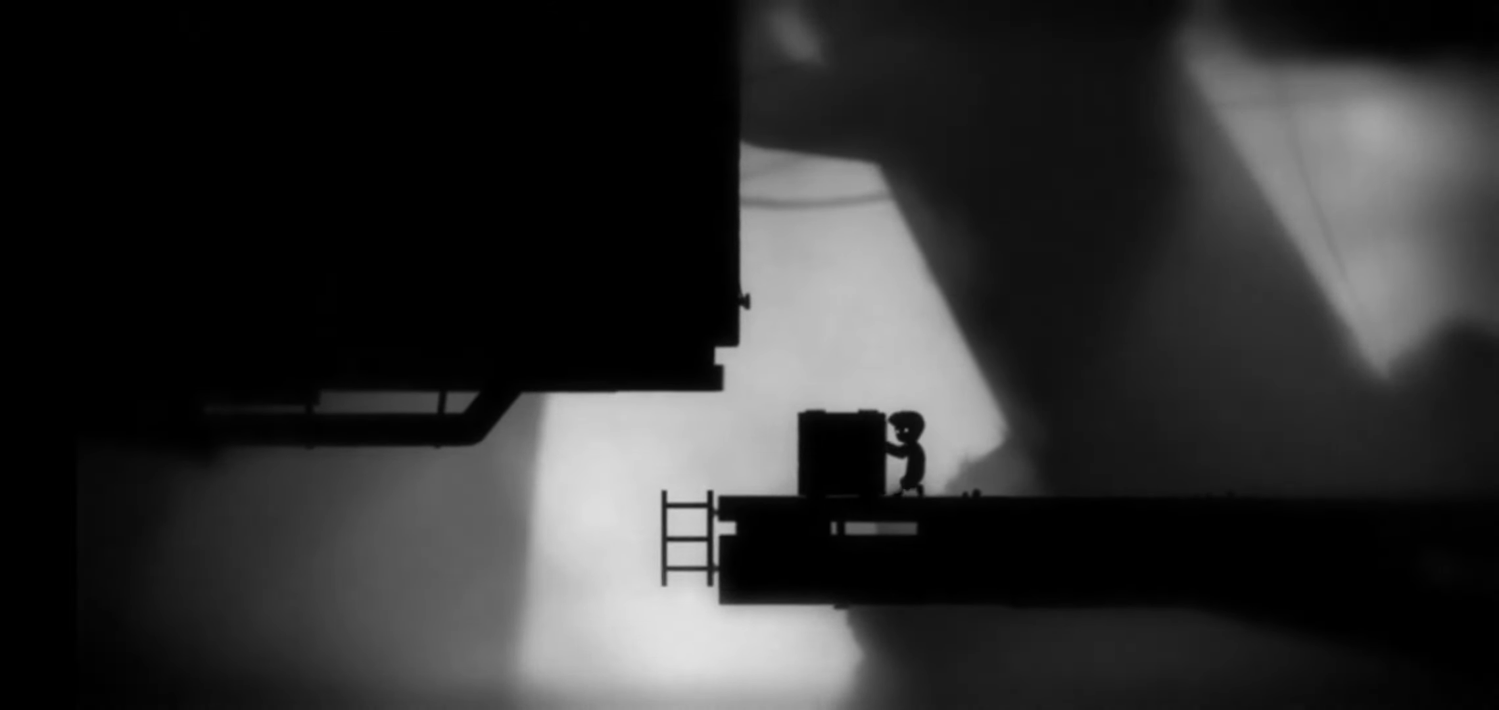
# Step: Push the box right until it sits beneath the hanging ladder
pyautogui.hscroll(3)
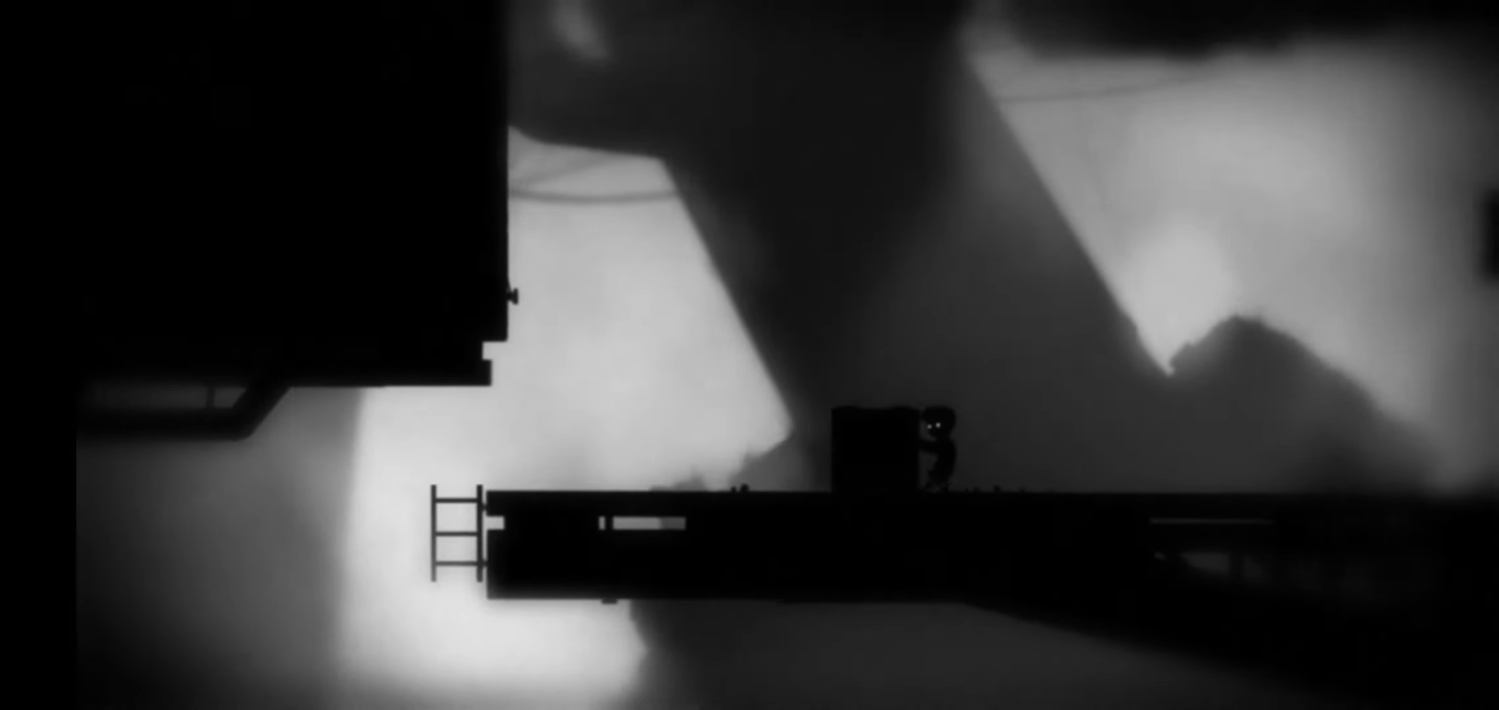
pyautogui.hscroll(3)
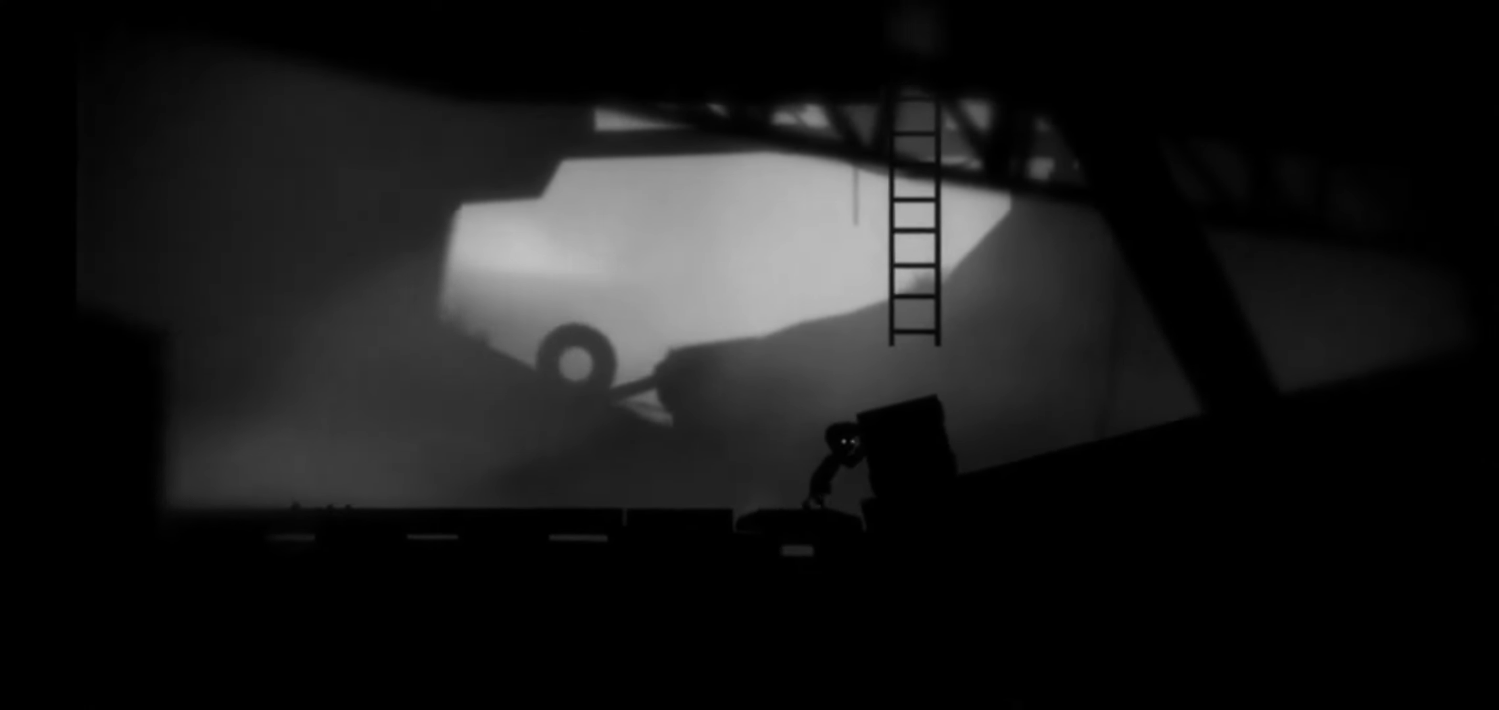
# Step: Move right onto the box and climb up onto the high ledge
pyautogui.press('Right')
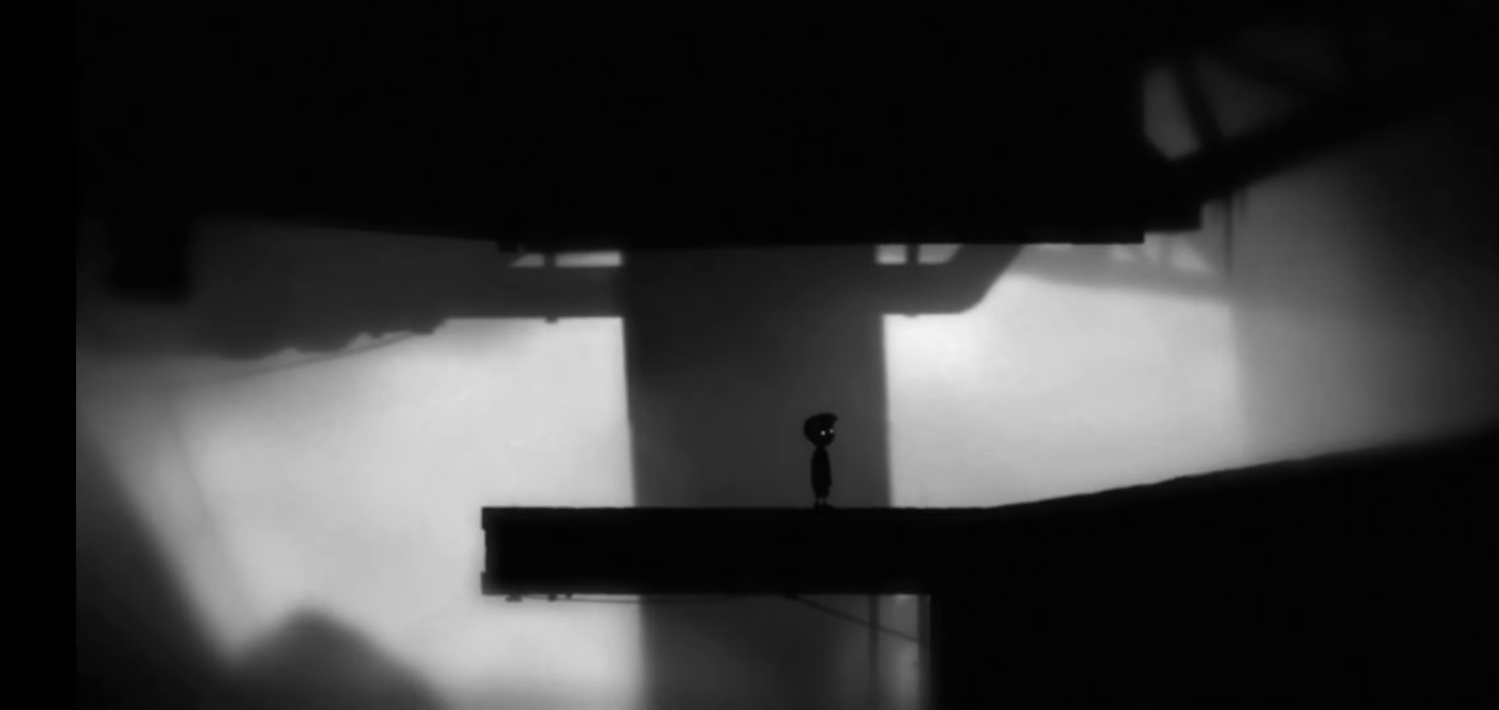
# Step: Walk the boy off the ledge and run him up the sloping ground beyond
pyautogui.press('Right')
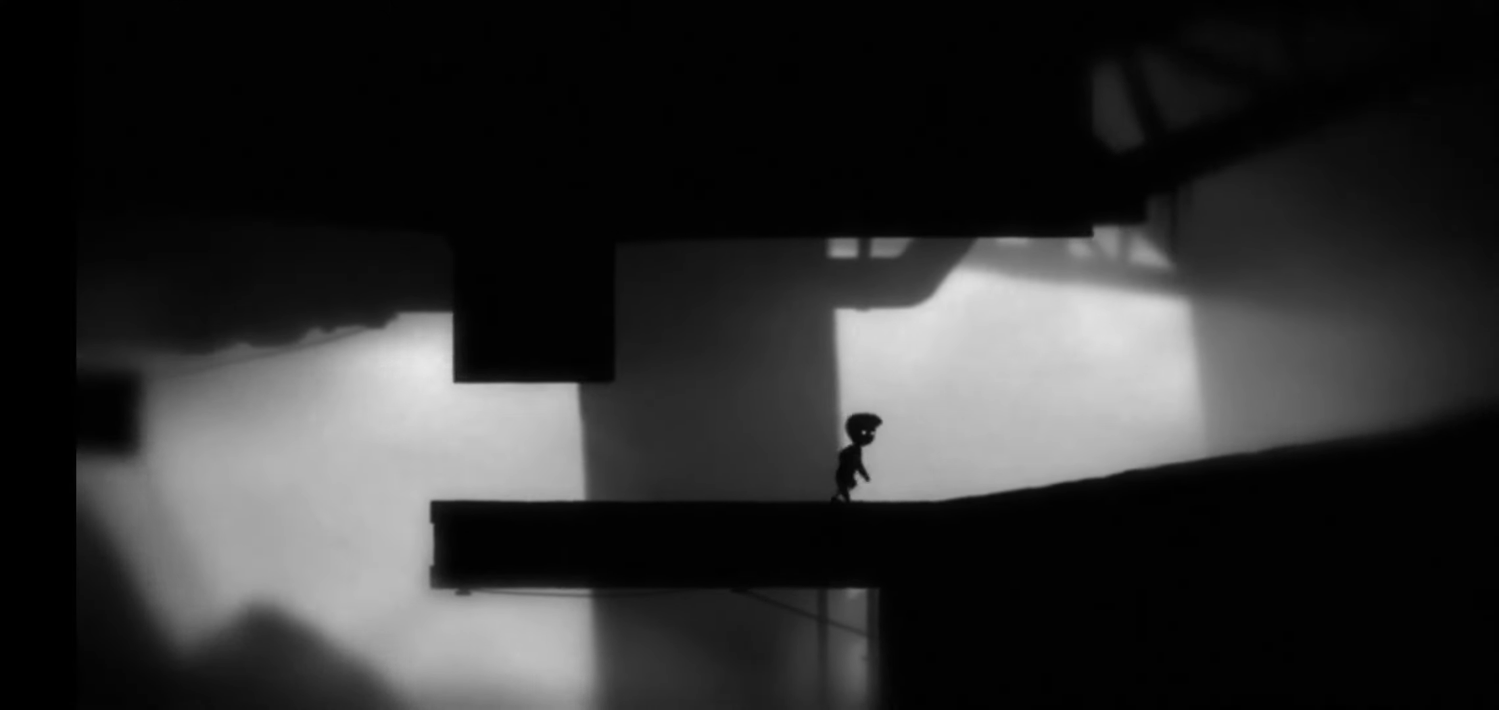
pyautogui.press('Left')
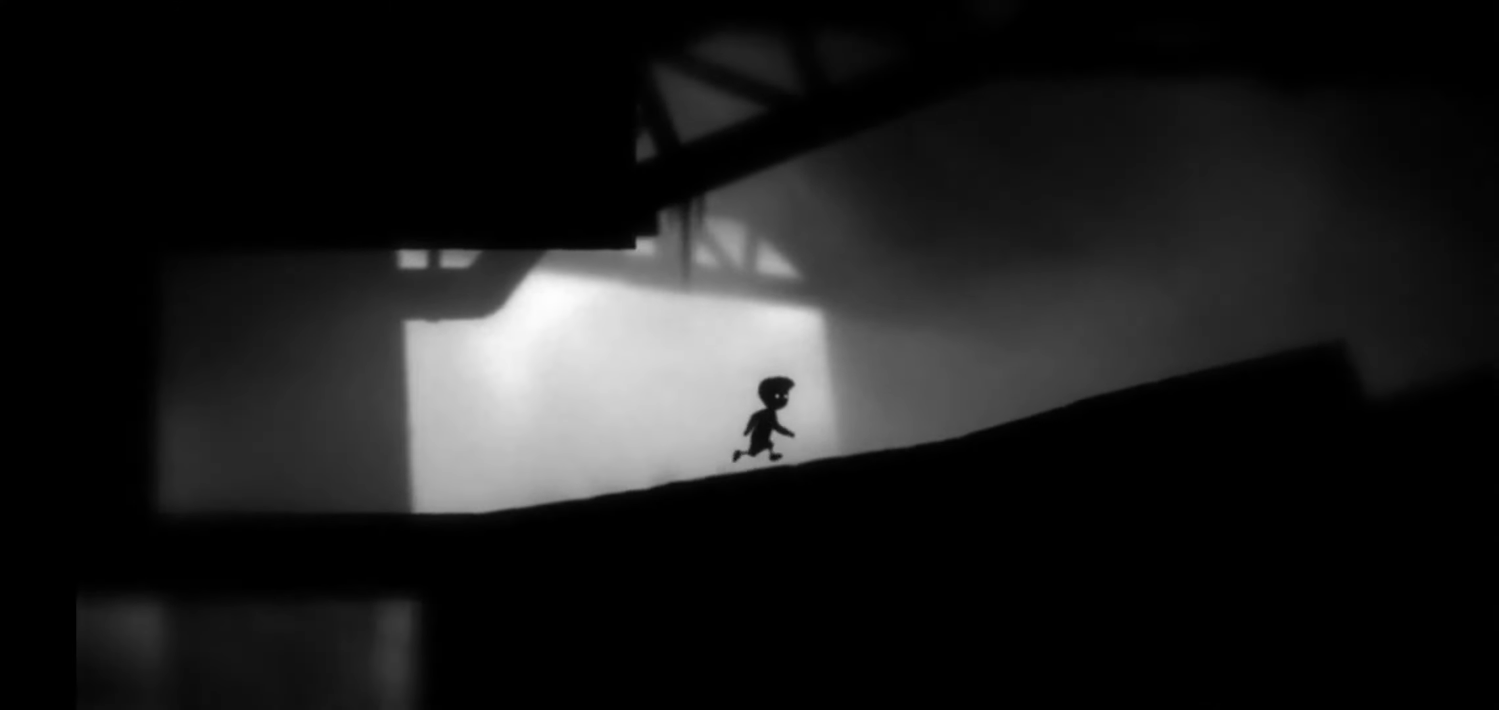